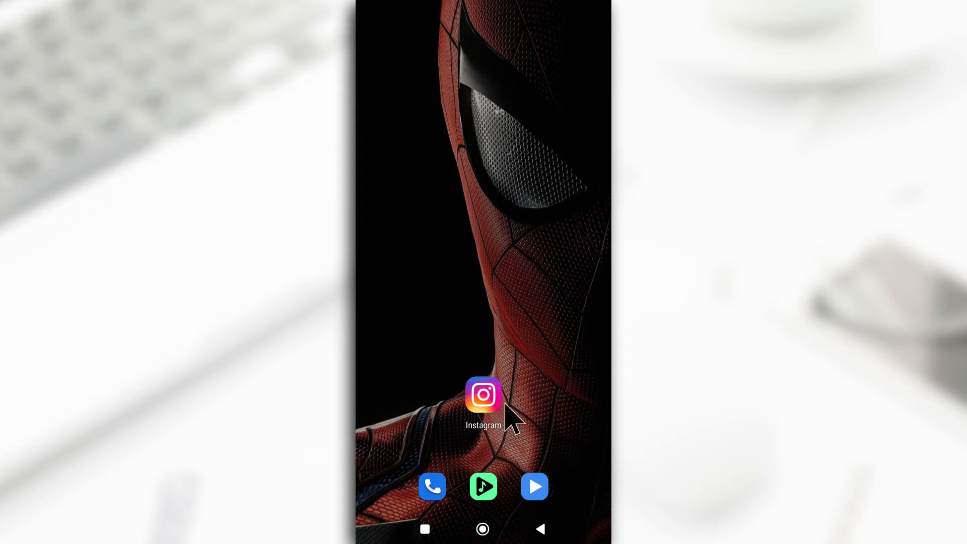
mouse_move(515, 423)
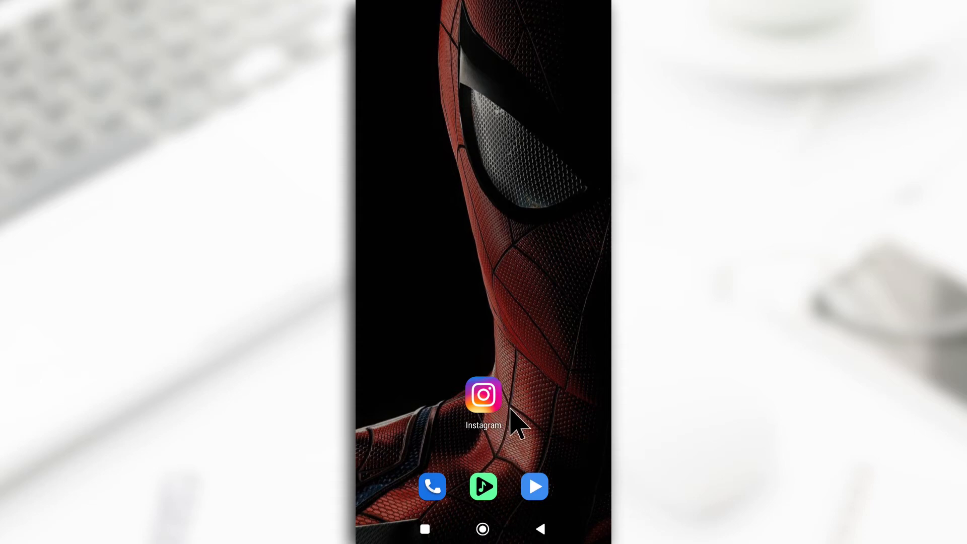
mouse_move(512, 425)
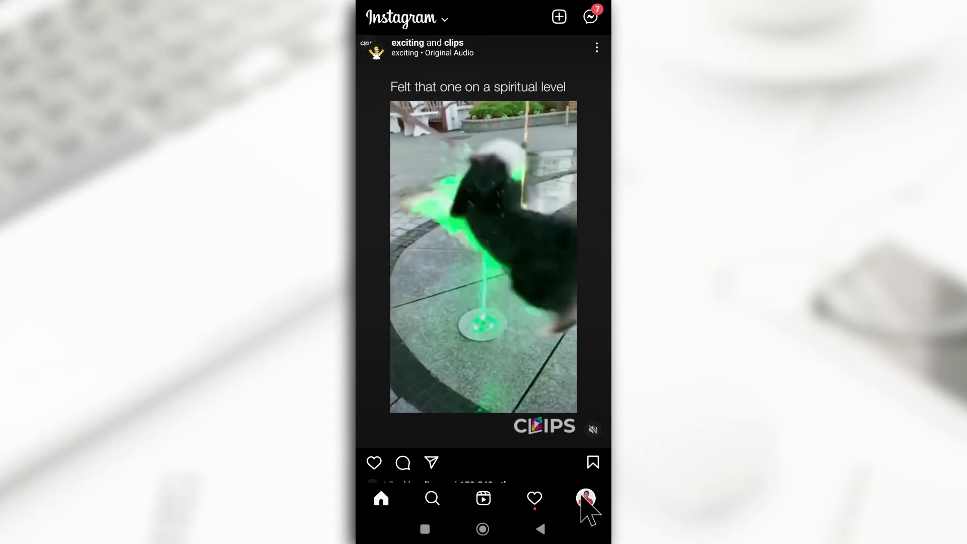
Open the account list from the profile tab to add another account.
left_click(585, 498)
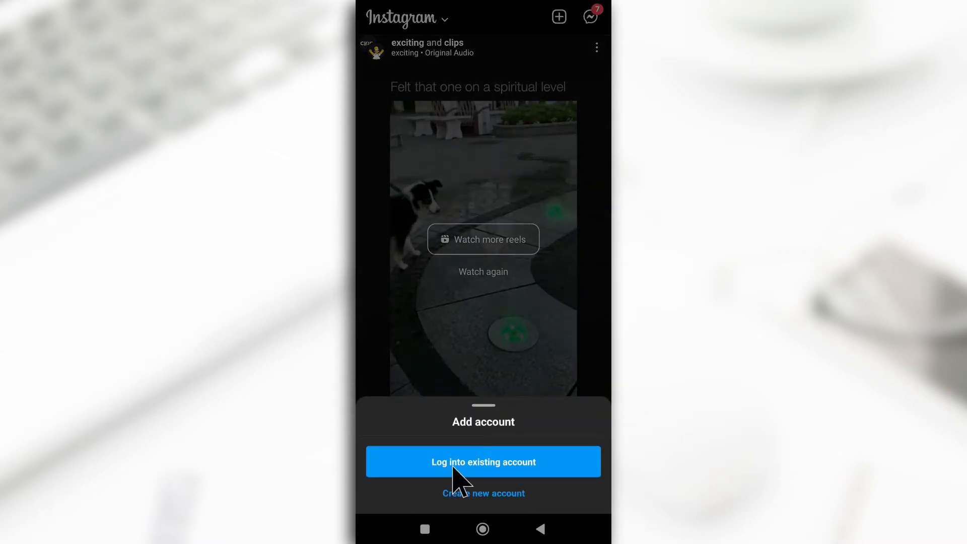
mouse_move(489, 481)
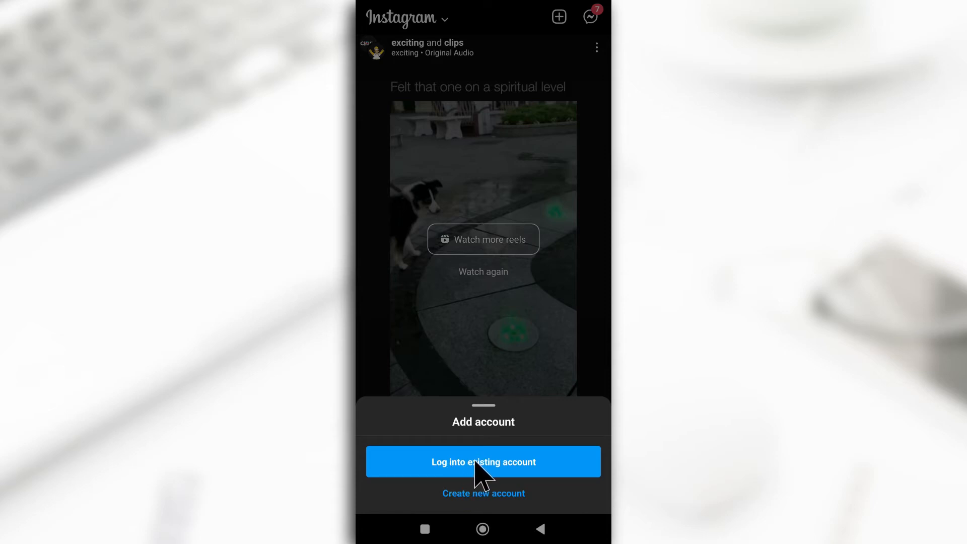
mouse_move(472, 475)
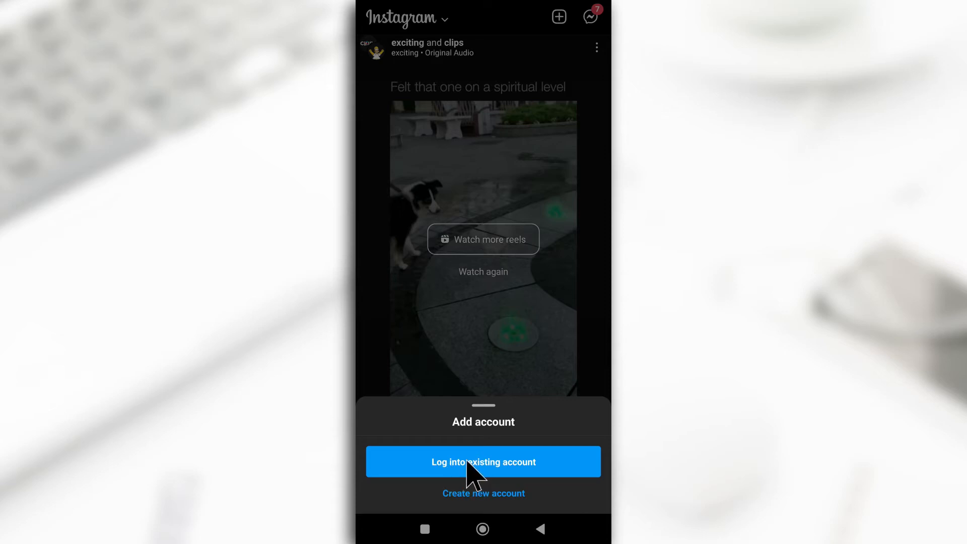
Choose to log into an existing account, revealing the two saved accounts.
left_click(483, 462)
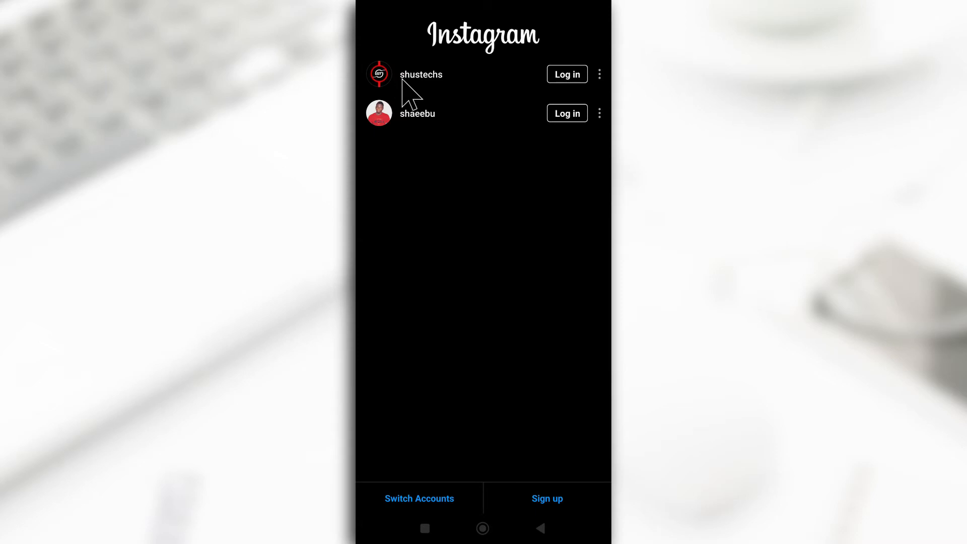
mouse_move(444, 86)
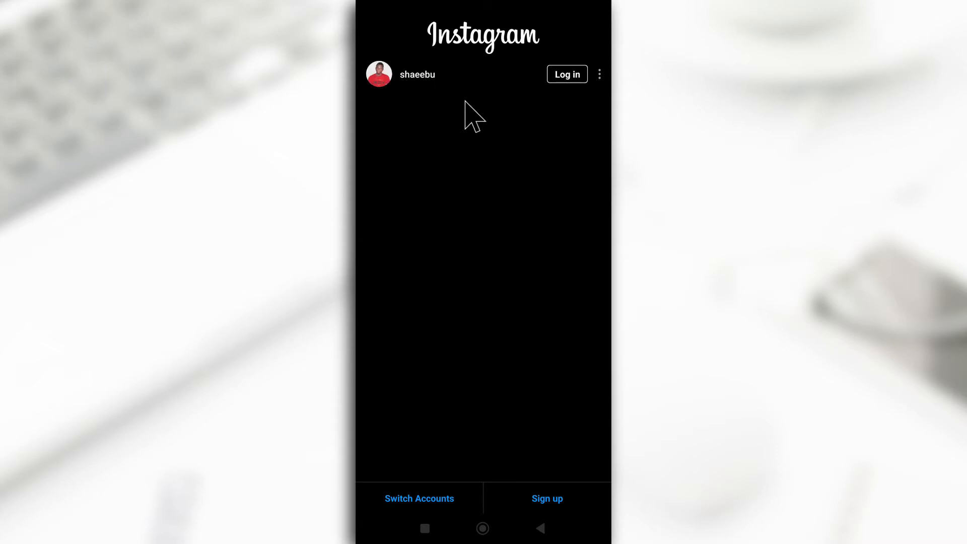
mouse_move(426, 481)
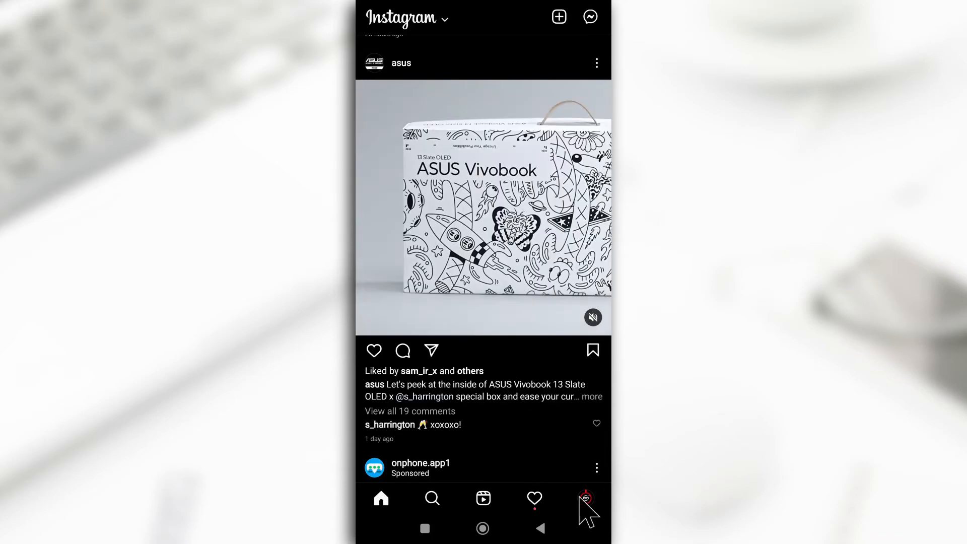
Open the device's account list, add an account, and choose Create new account.
left_click(585, 498)
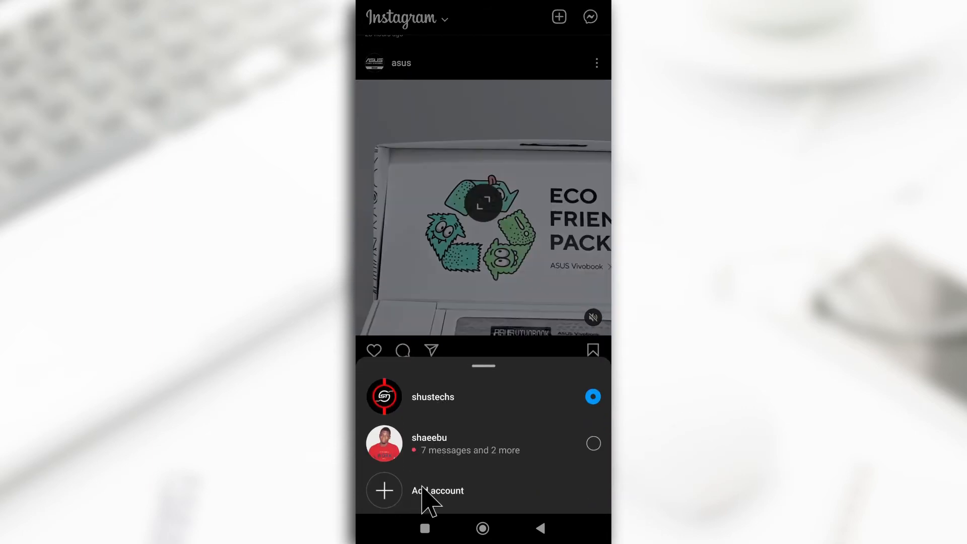
left_click(437, 490)
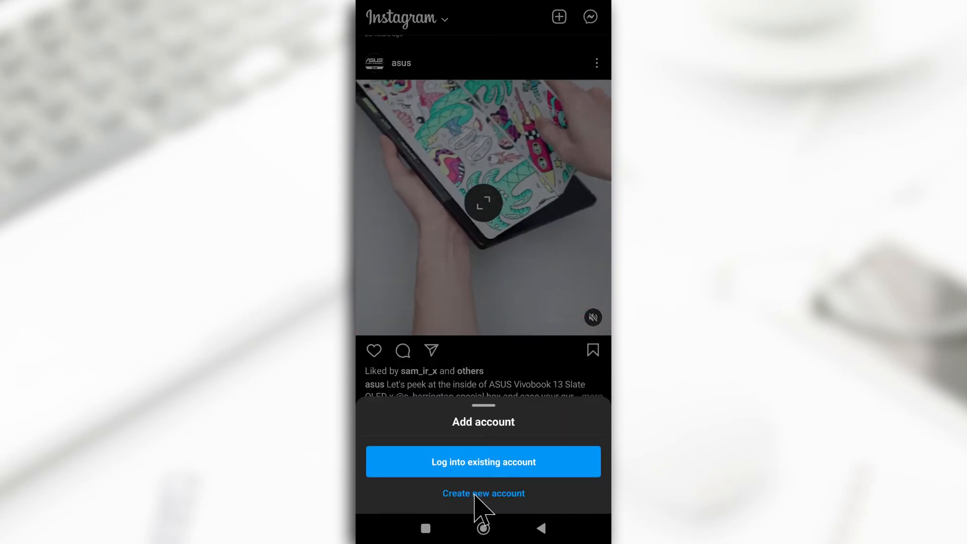
left_click(484, 494)
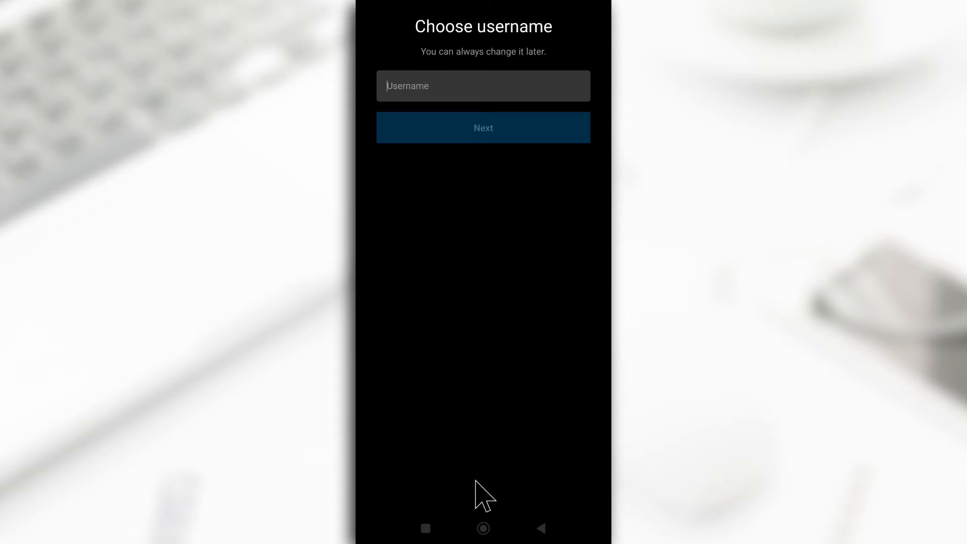
Enter 'clickntap1' as the new account's username and confirm it.
left_click(483, 86)
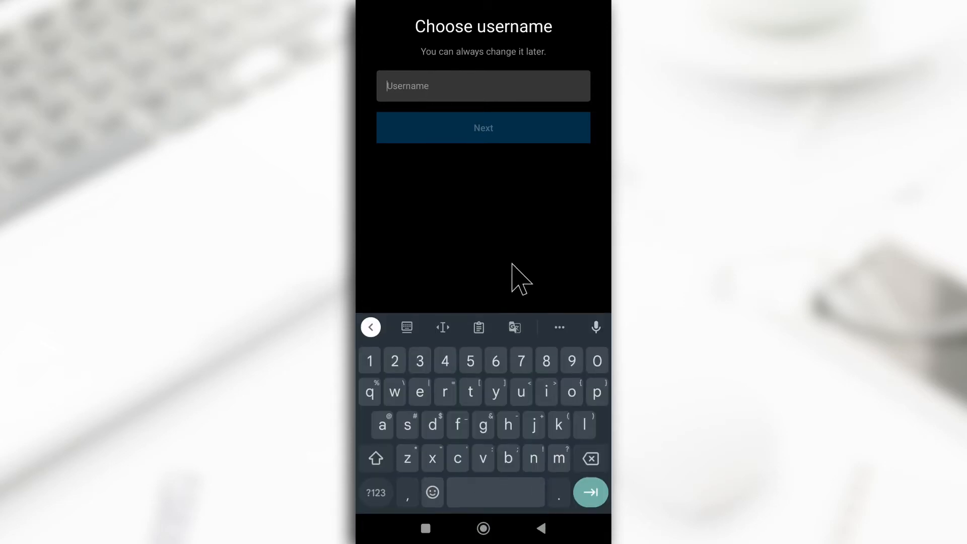
type("clickntap1")
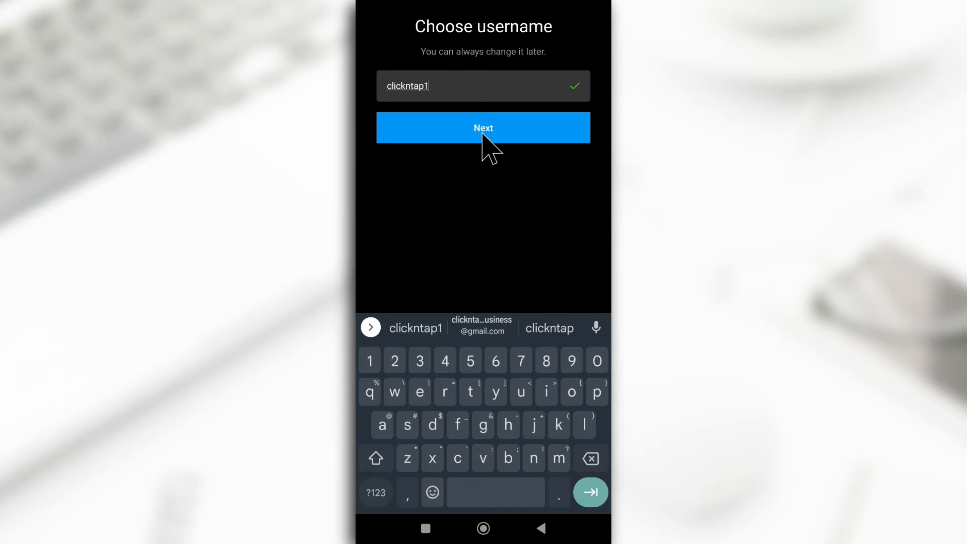
left_click(483, 127)
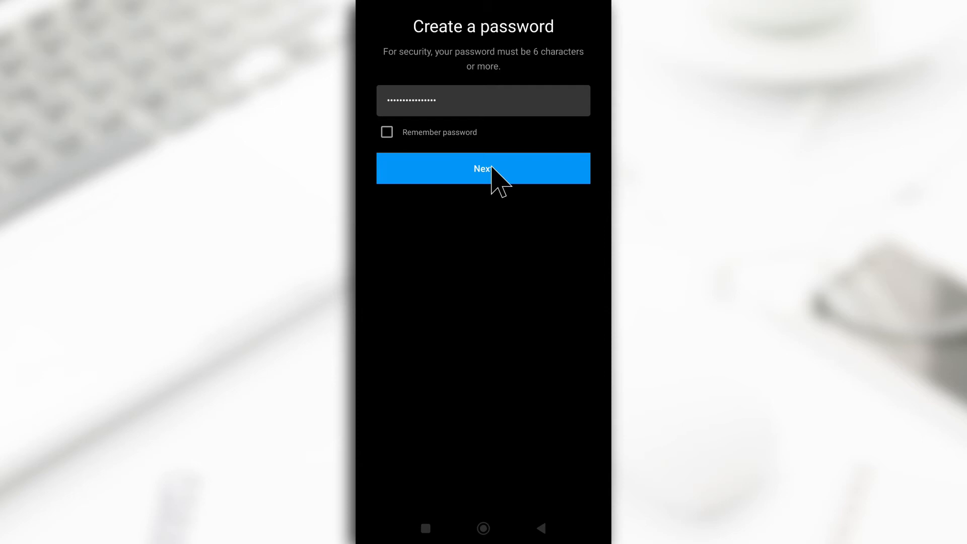
Confirm the password and complete sign-up for the new account.
left_click(483, 168)
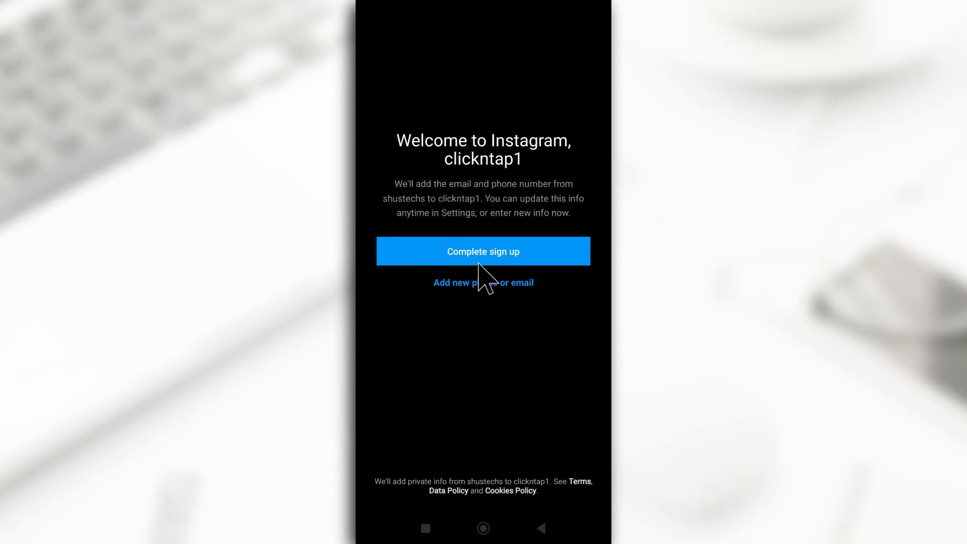
left_click(483, 251)
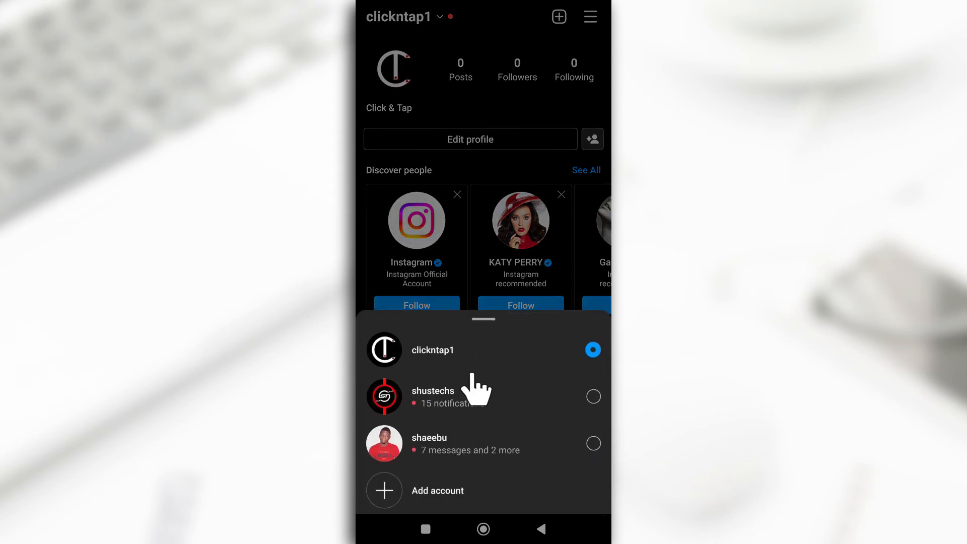
mouse_move(530, 478)
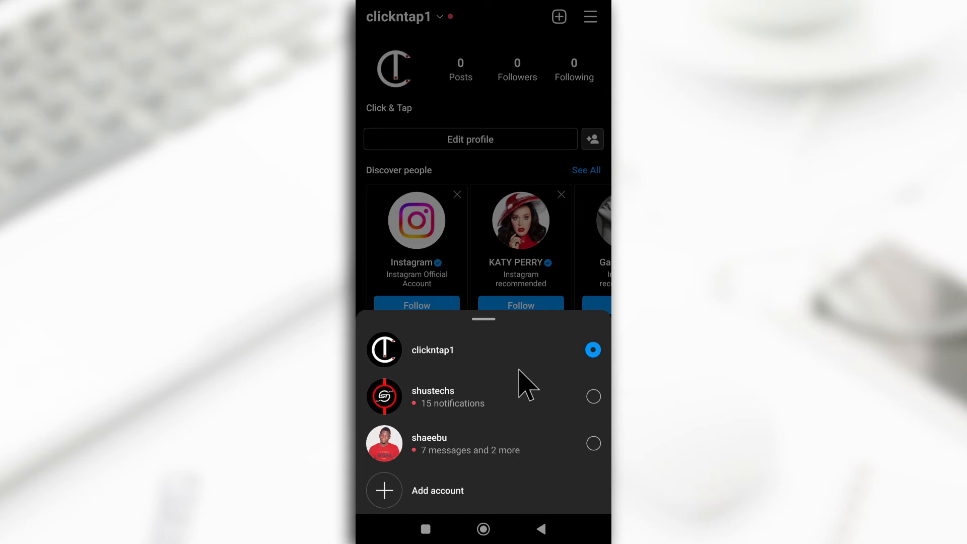
mouse_move(480, 412)
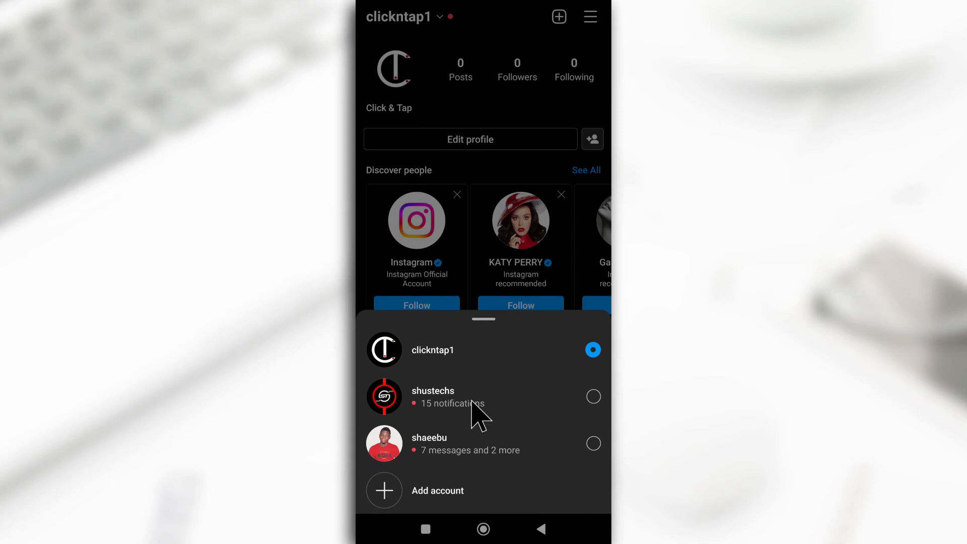
Dismiss the three-account switcher sheet to reveal the new empty profile.
left_click(432, 396)
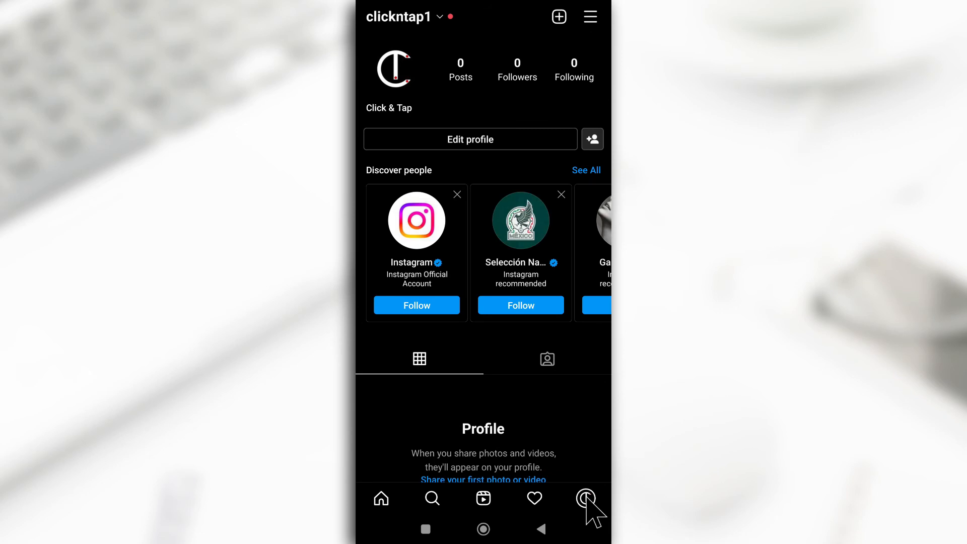
Switch back to the previous account and open Settings from its profile menu.
left_click(585, 498)
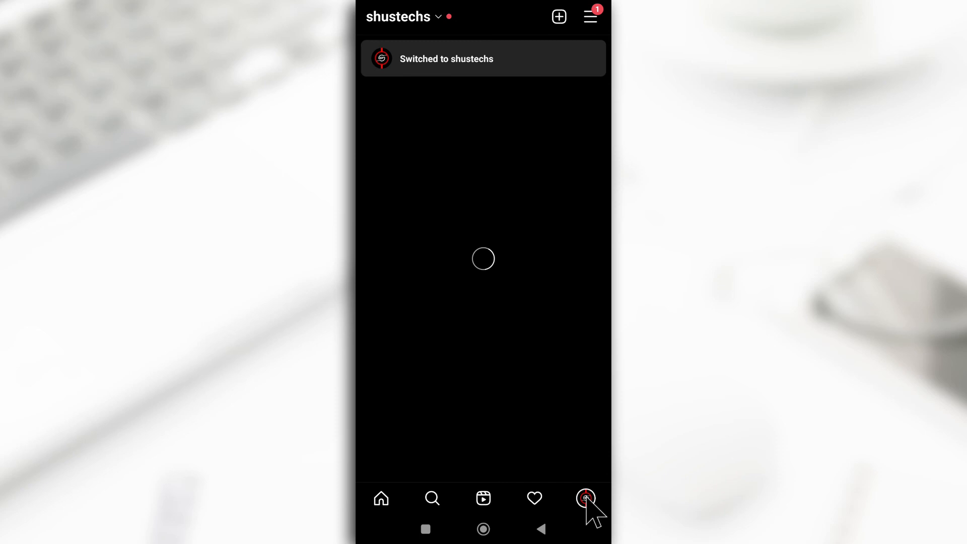
left_click(585, 498)
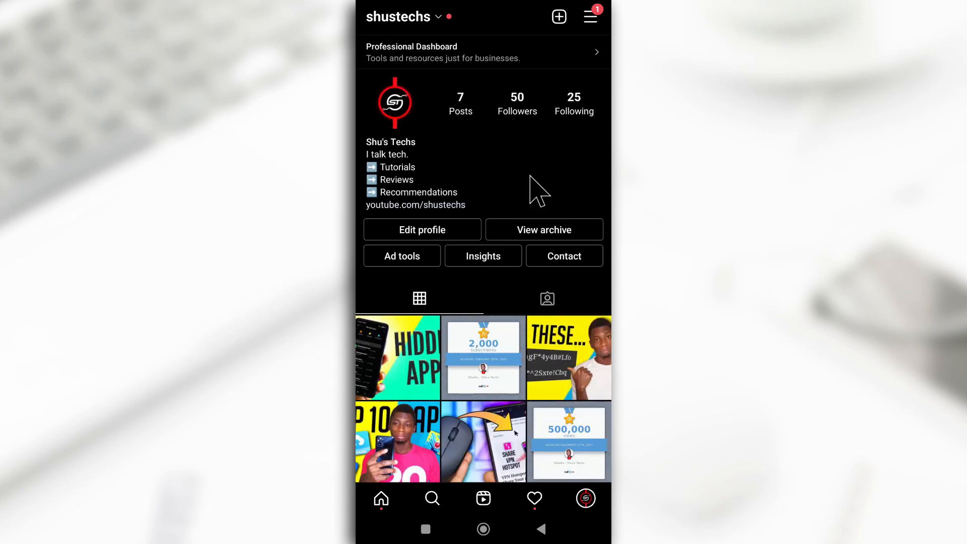
mouse_move(413, 110)
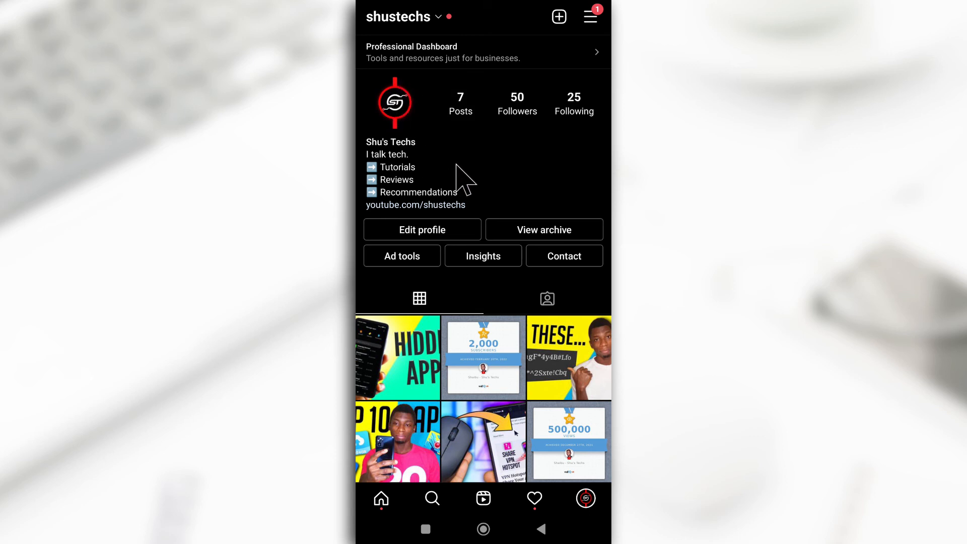
mouse_move(598, 31)
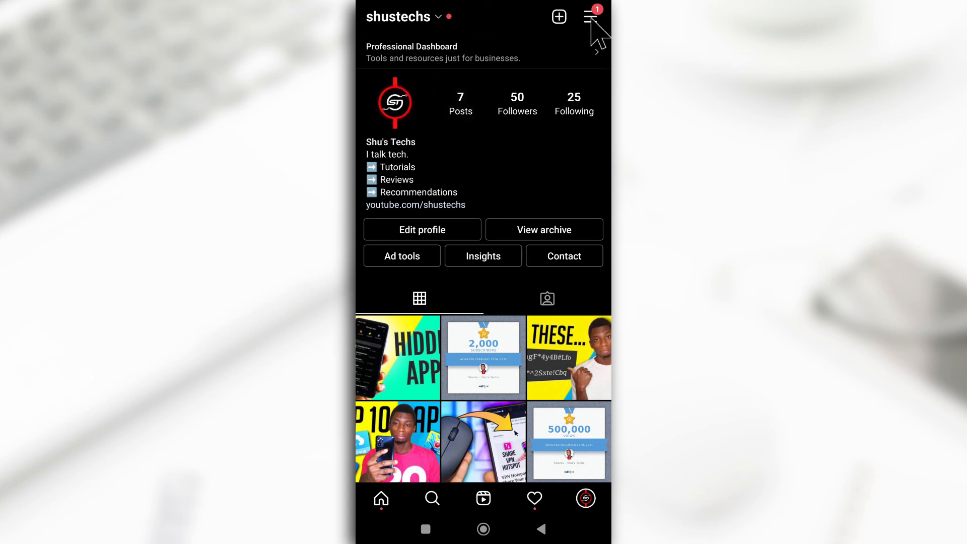
left_click(590, 16)
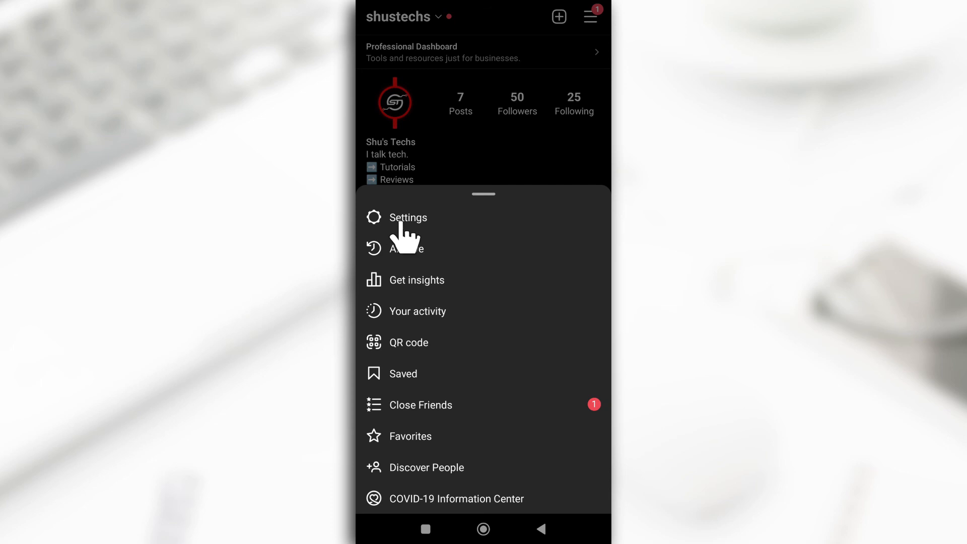
left_click(409, 217)
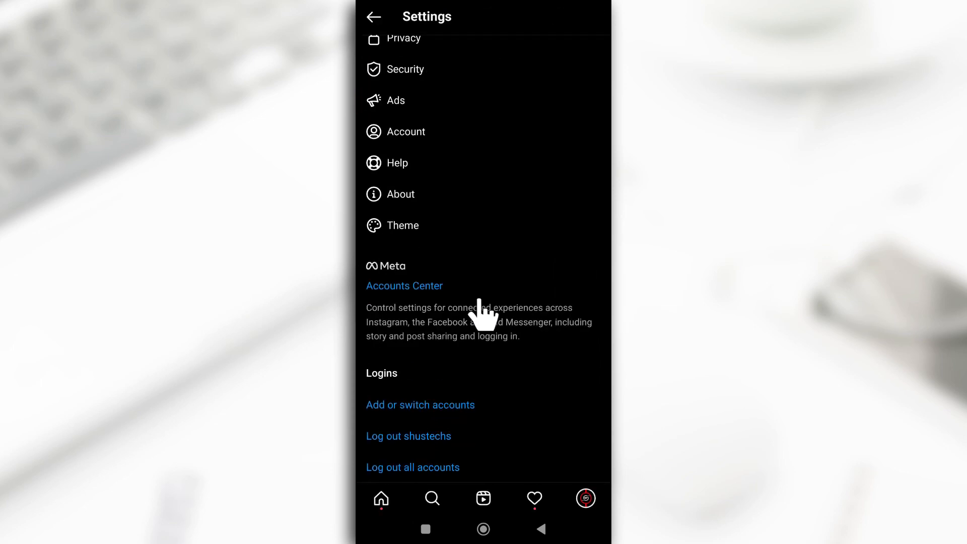